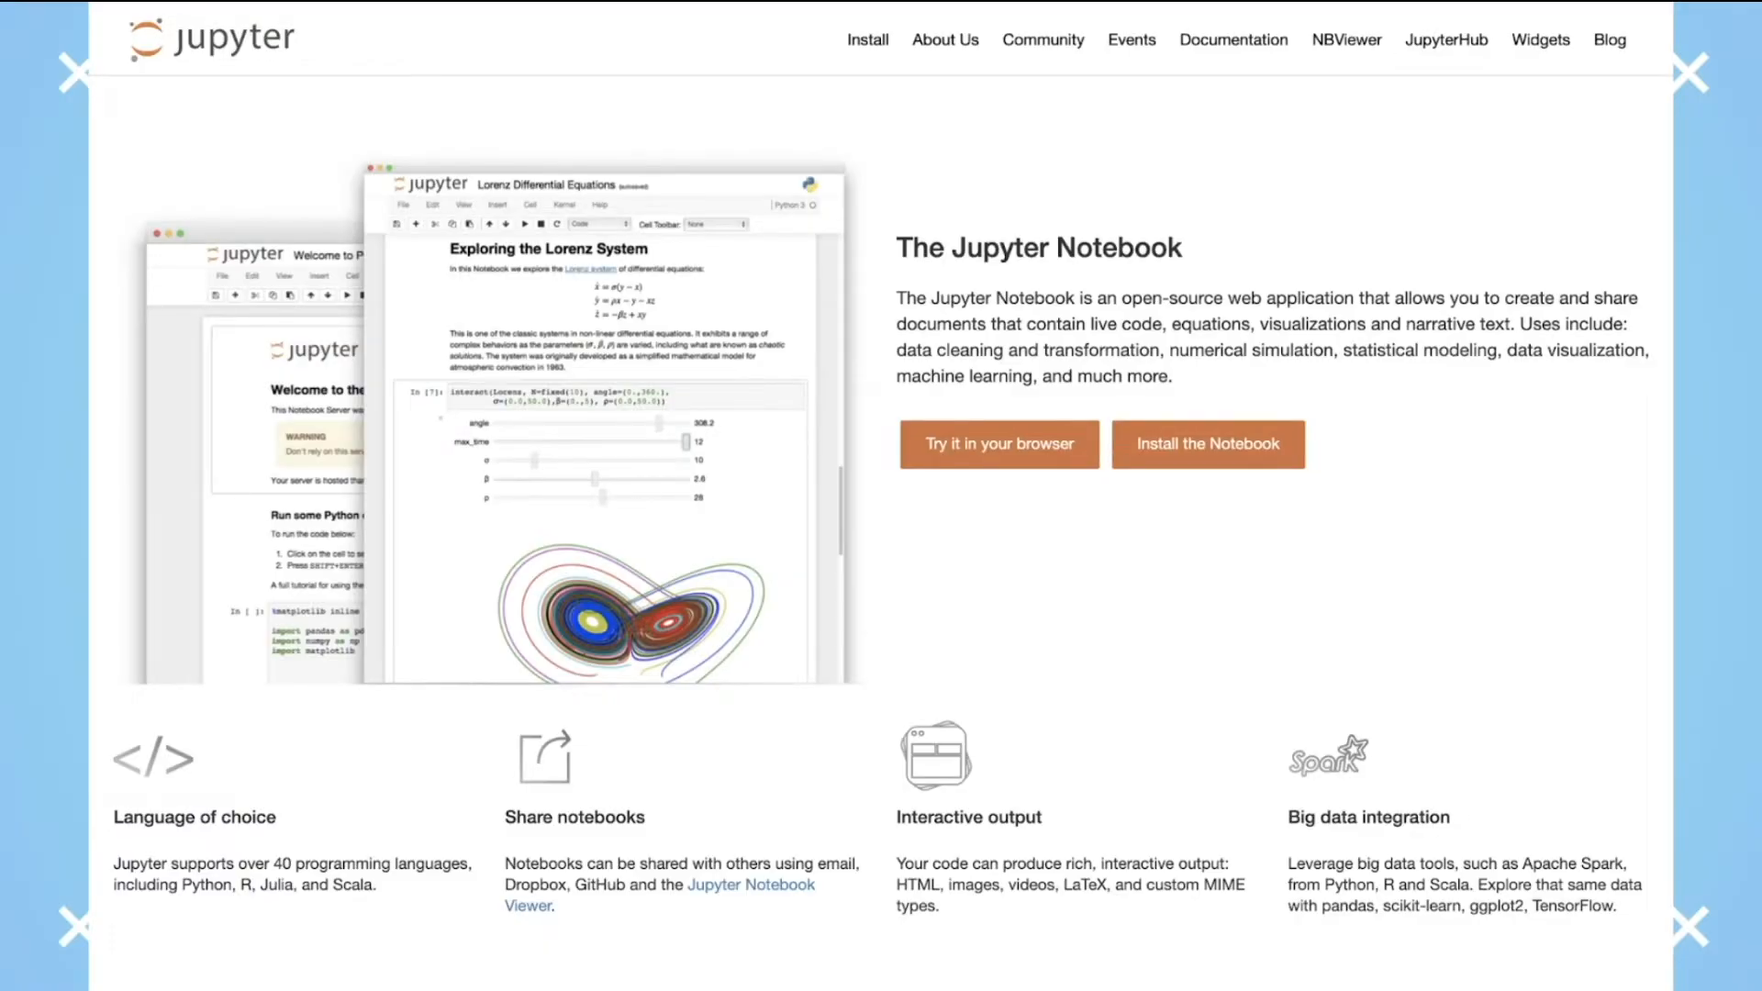
- Scroll the Lorenz notebook down to the attractor plot and average-position cells
{"action": "left_click", "coordinate": [998, 444]}
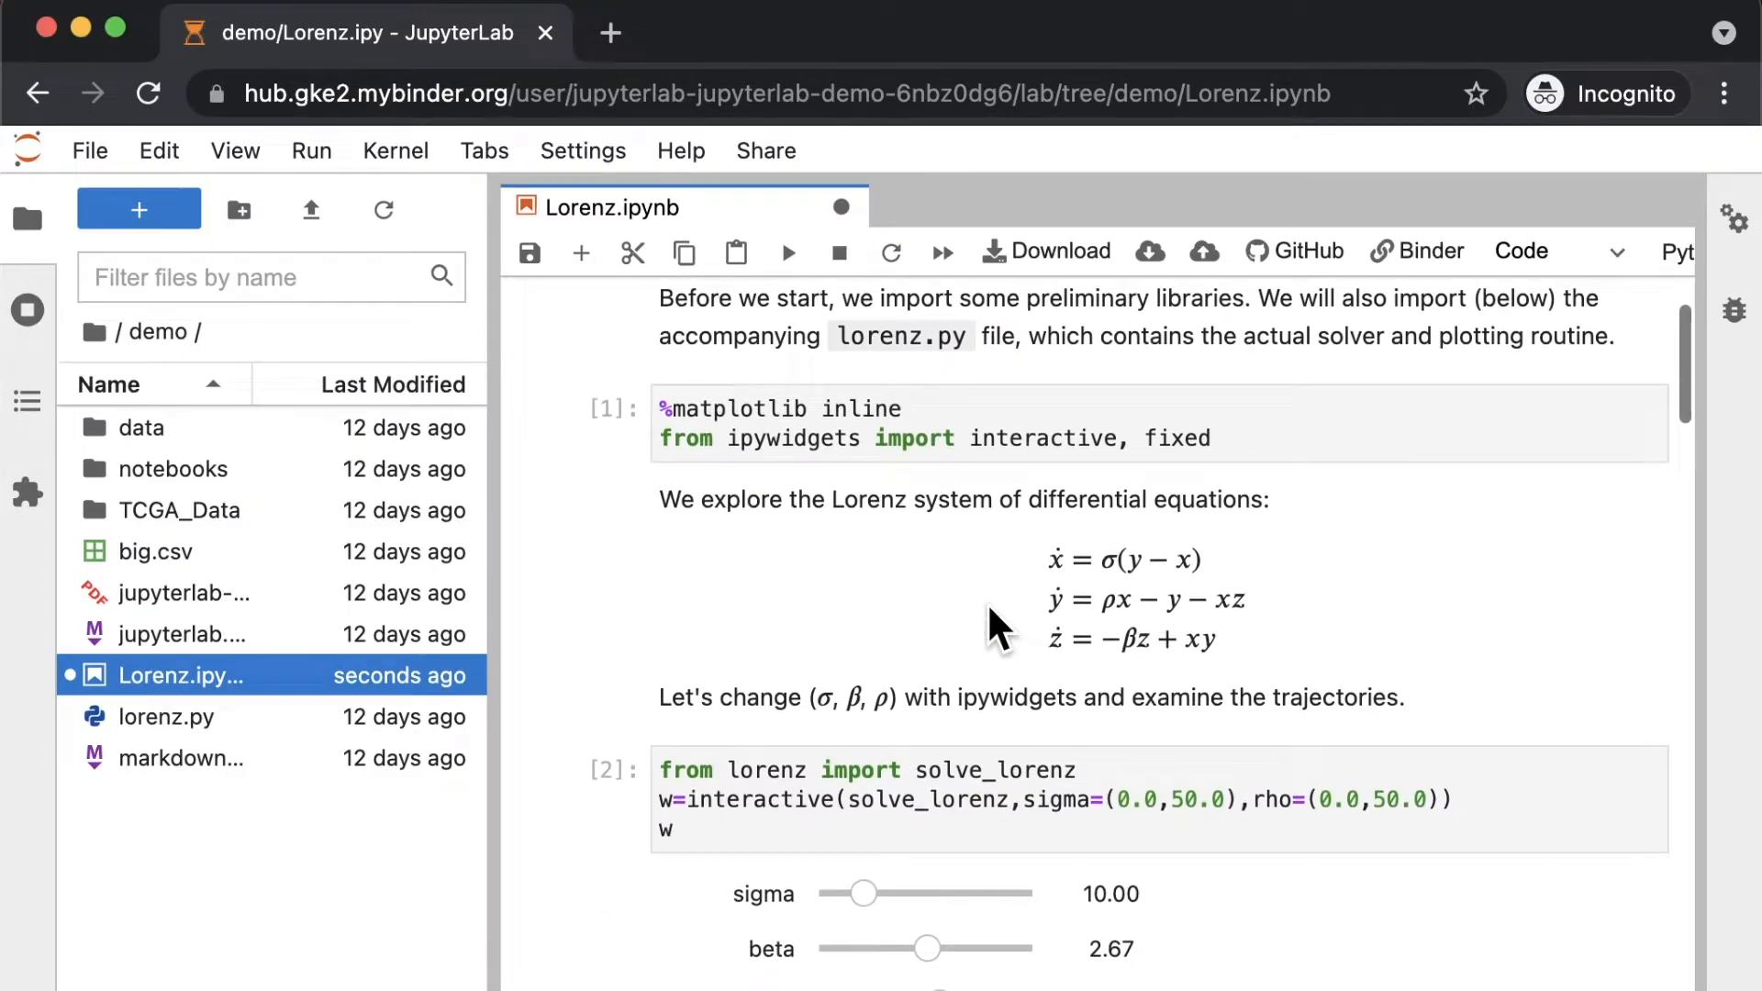
{"action": "scroll", "scroll_direction": "down", "scroll_amount": 3}
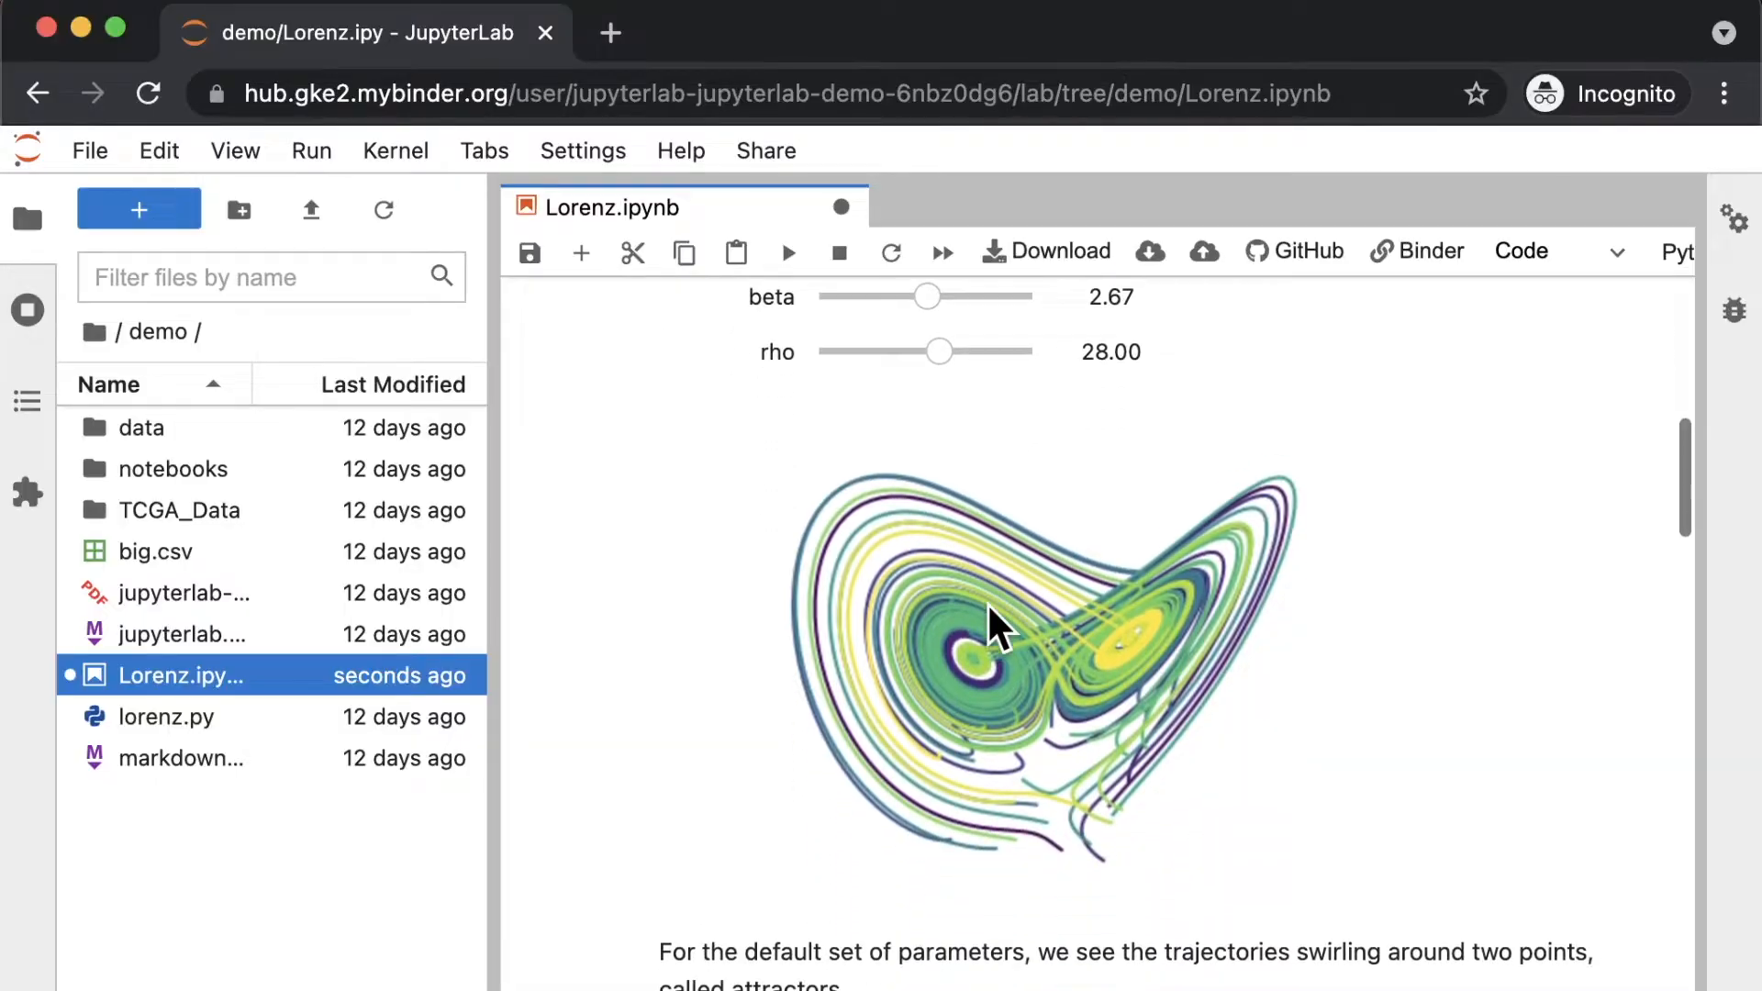
{"action": "scroll", "scroll_direction": "down", "scroll_amount": 3}
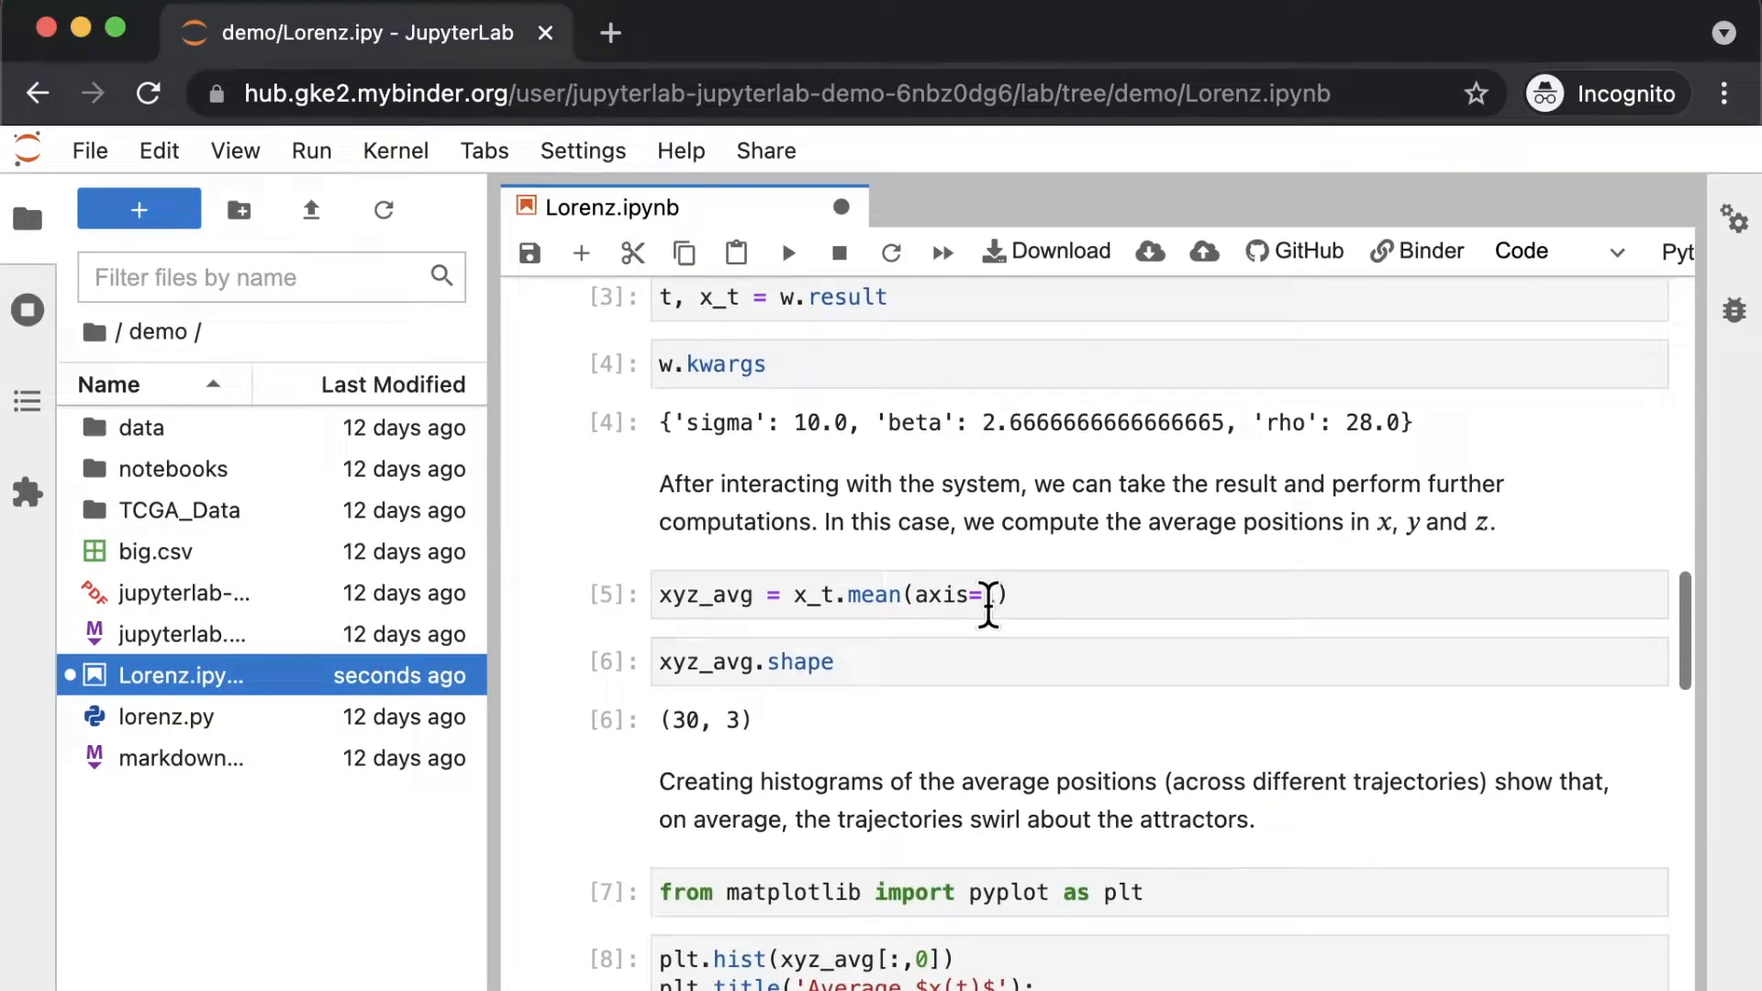